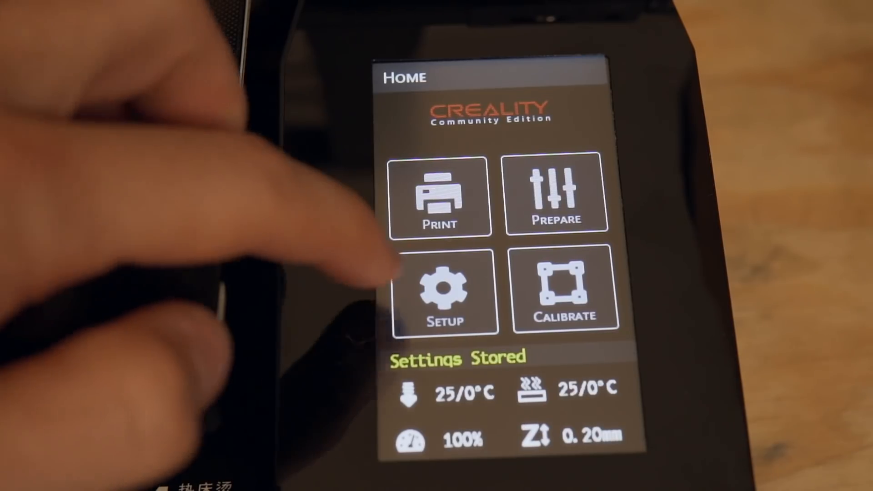
Restore the printer's factory default settings from the Setup menu
click(444, 289)
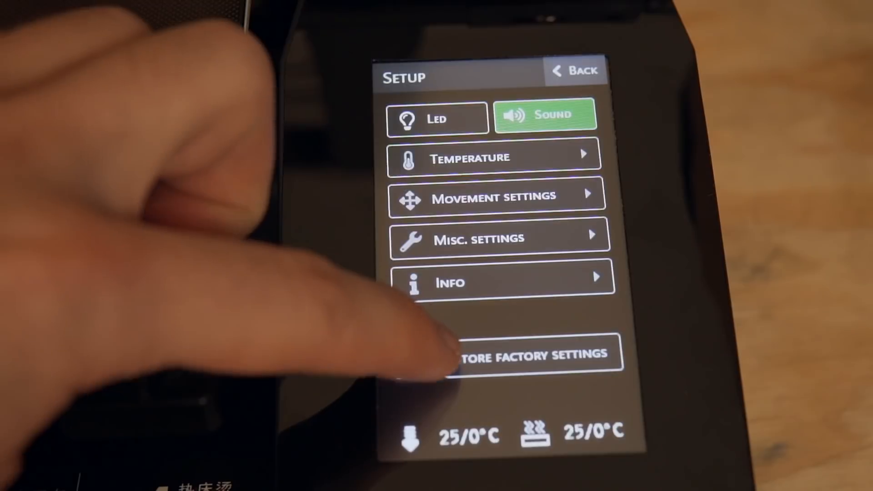
click(512, 356)
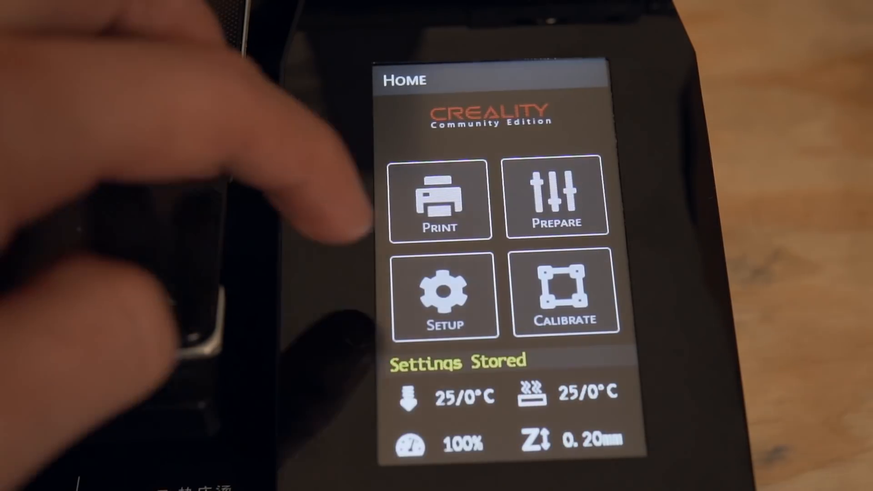
Start hotend PID tuning from Calibrate at a raised temperature, reaching 290°C
click(564, 294)
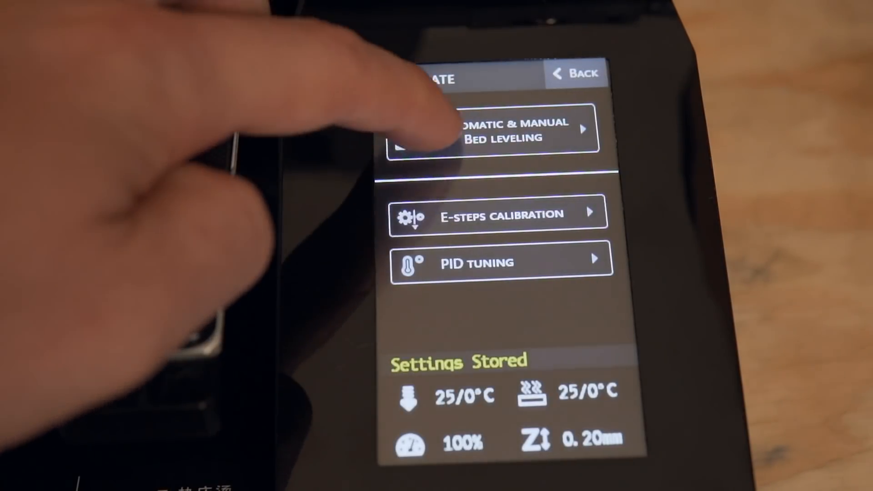
click(496, 128)
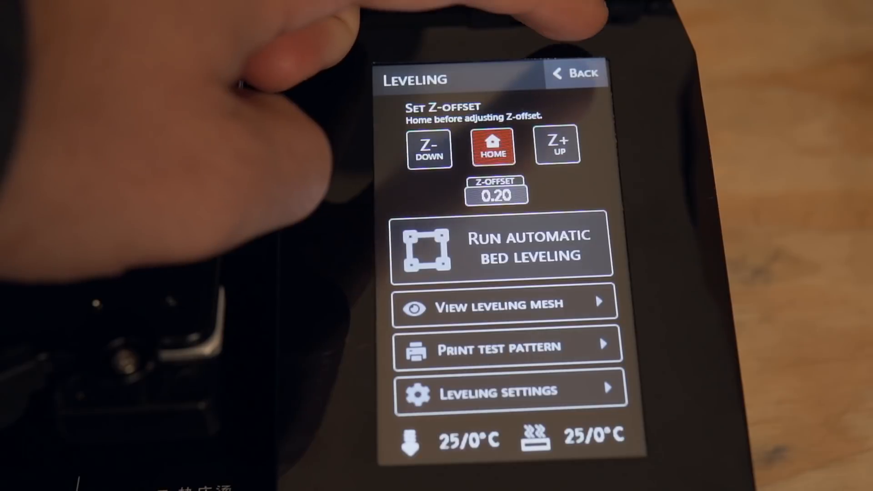
click(577, 72)
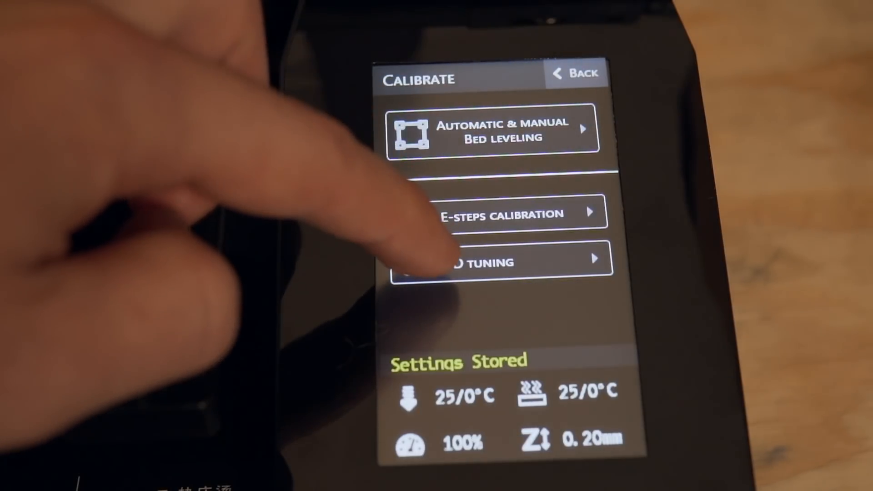
click(498, 260)
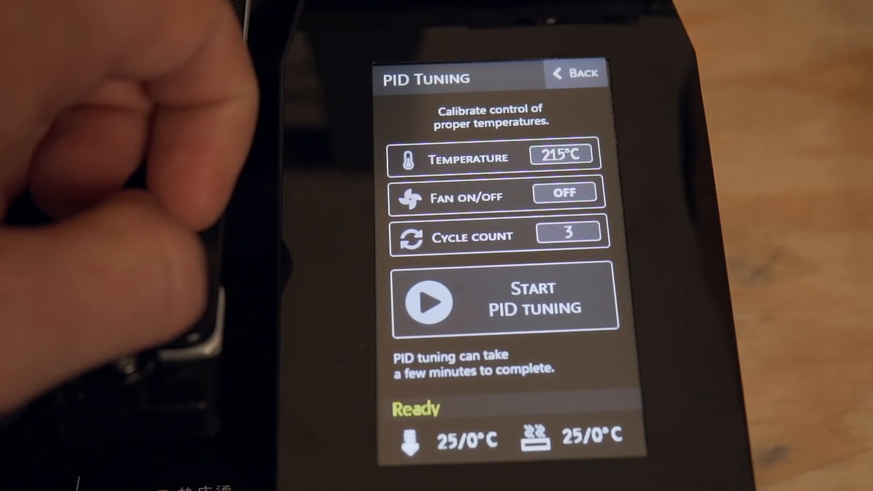
click(561, 155)
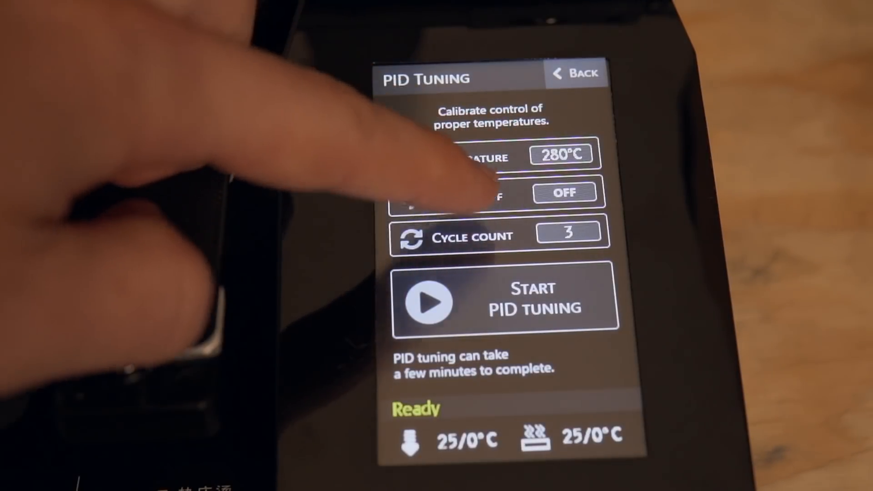
click(504, 302)
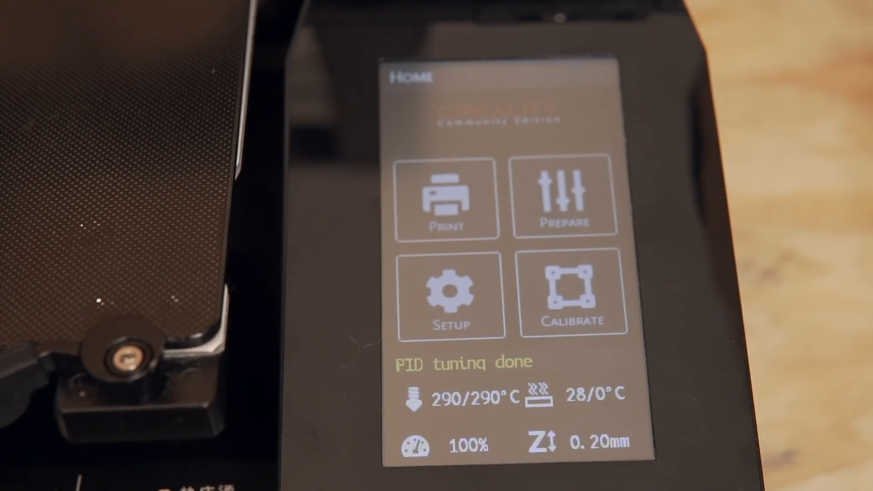
Run automatic bed leveling at 100°C, view the 16-point mesh, and return to the leveling screen
click(572, 295)
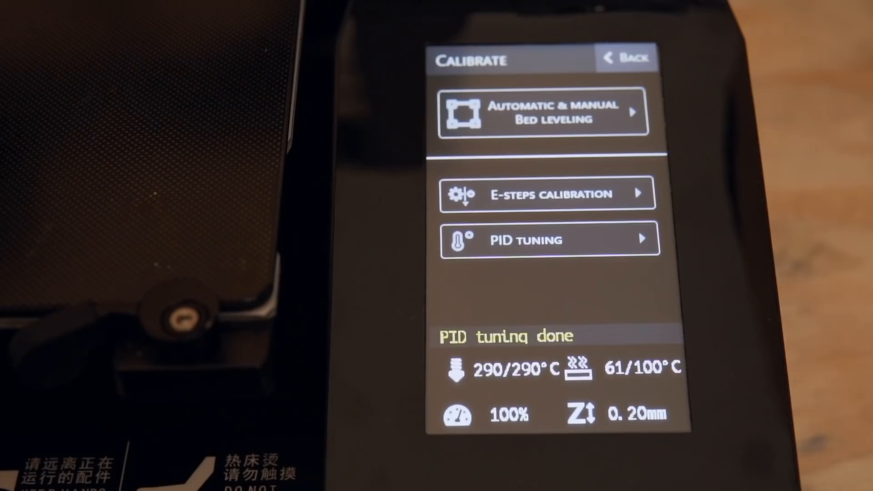
click(544, 111)
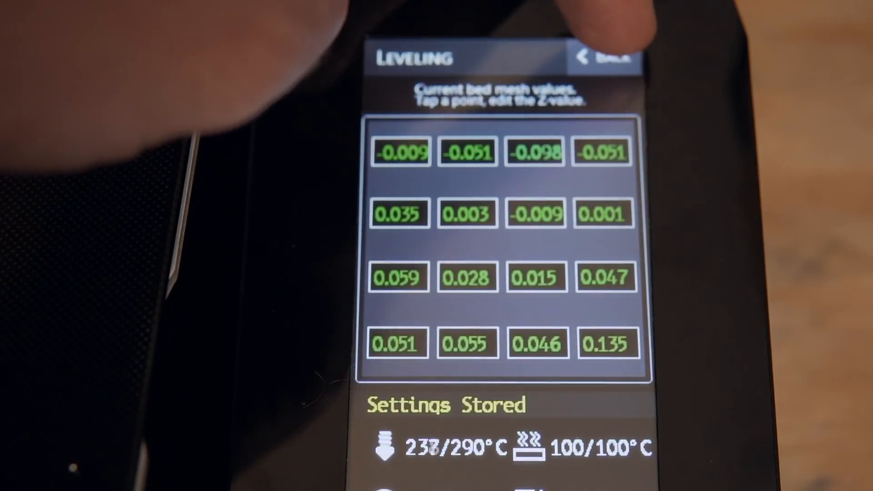
click(604, 57)
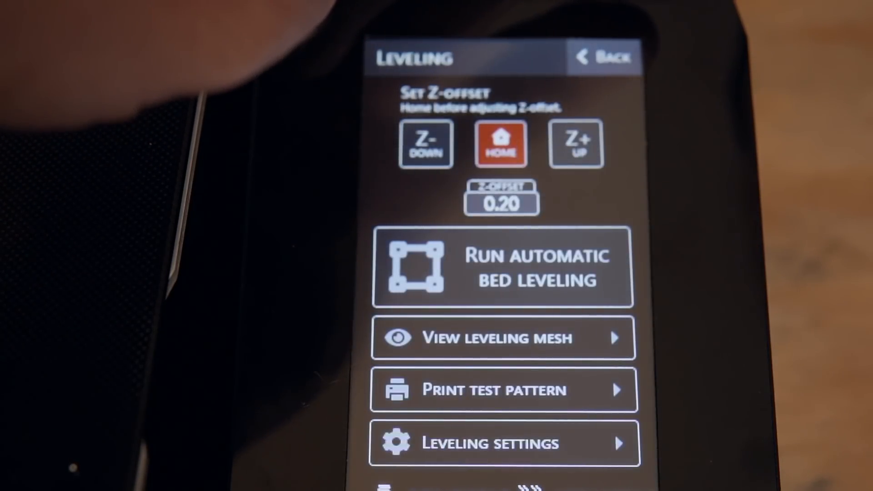